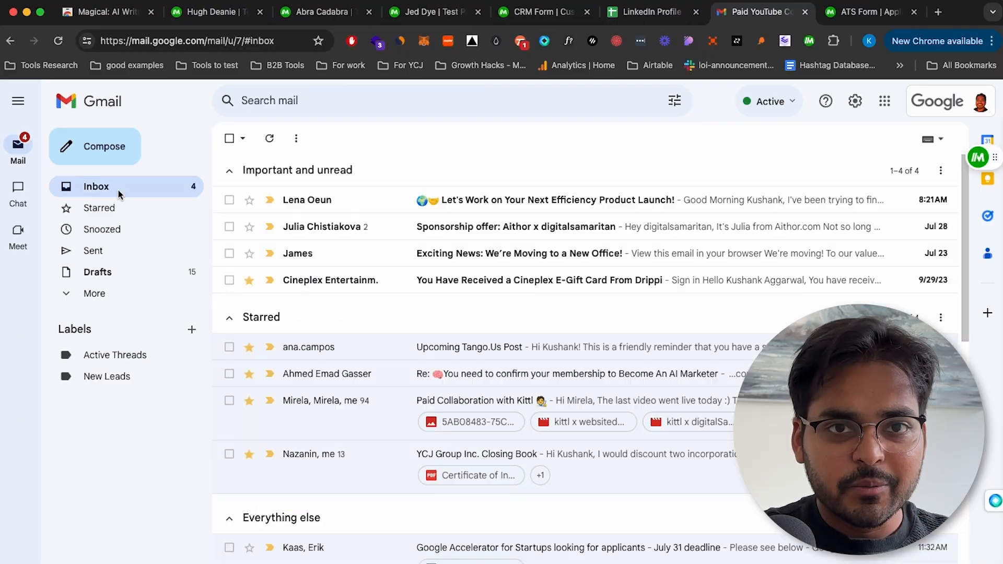
Add the Magical: AI Writer & Autofill Text Expander extension to Chrome from the Web Store
click(516, 226)
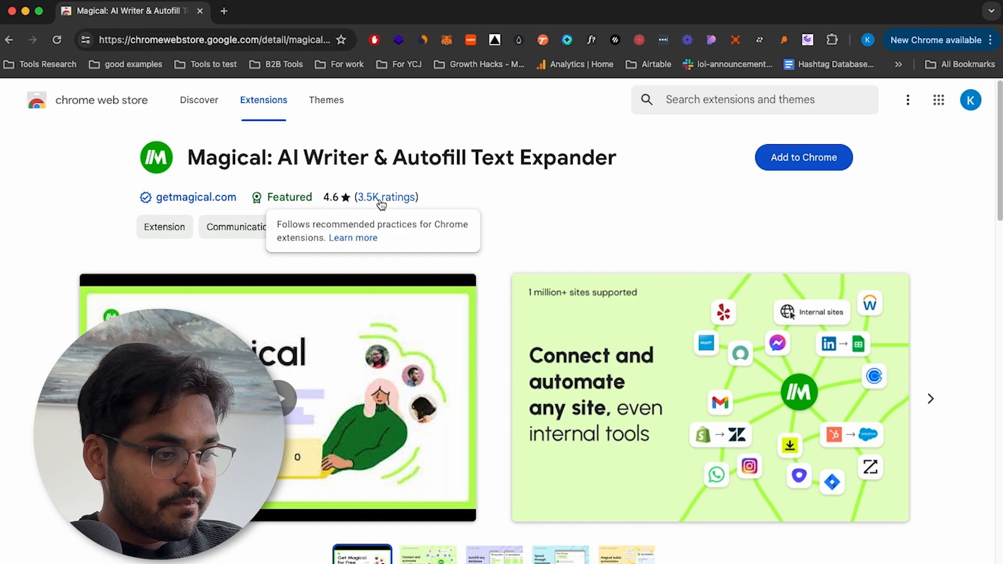
click(803, 157)
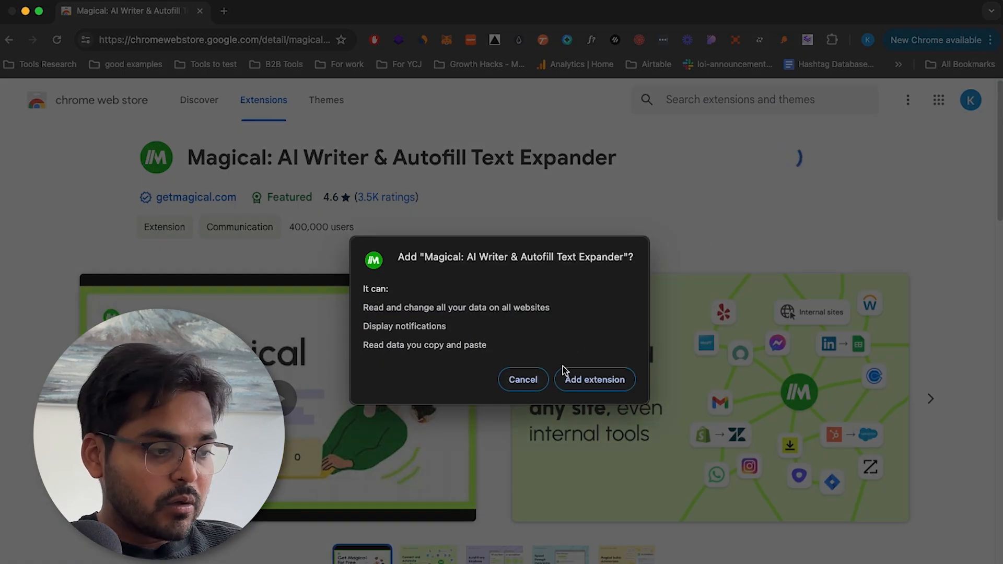
click(593, 380)
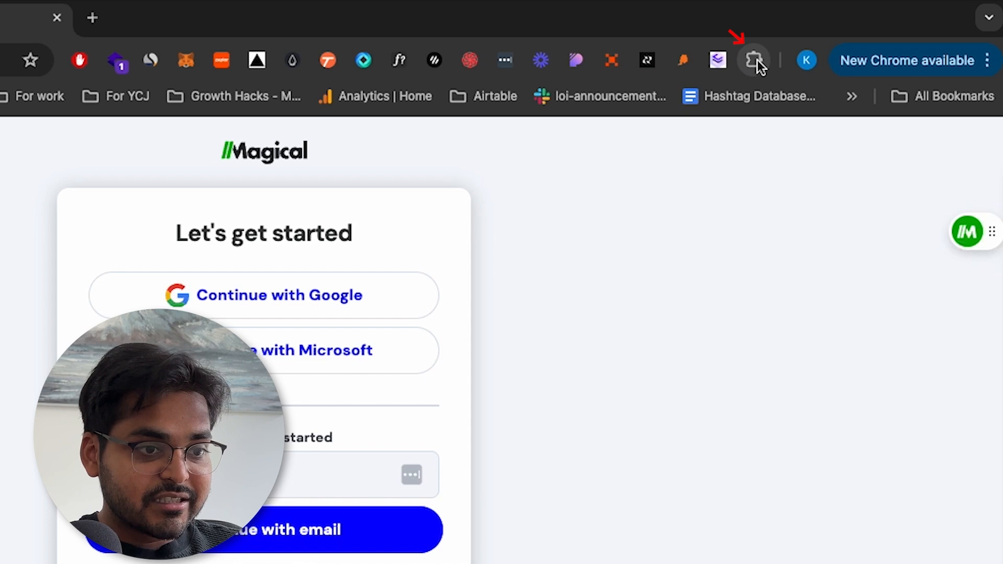
Pin Magical to the toolbar and launch its Add site info labels panel on LinkedIn
click(754, 60)
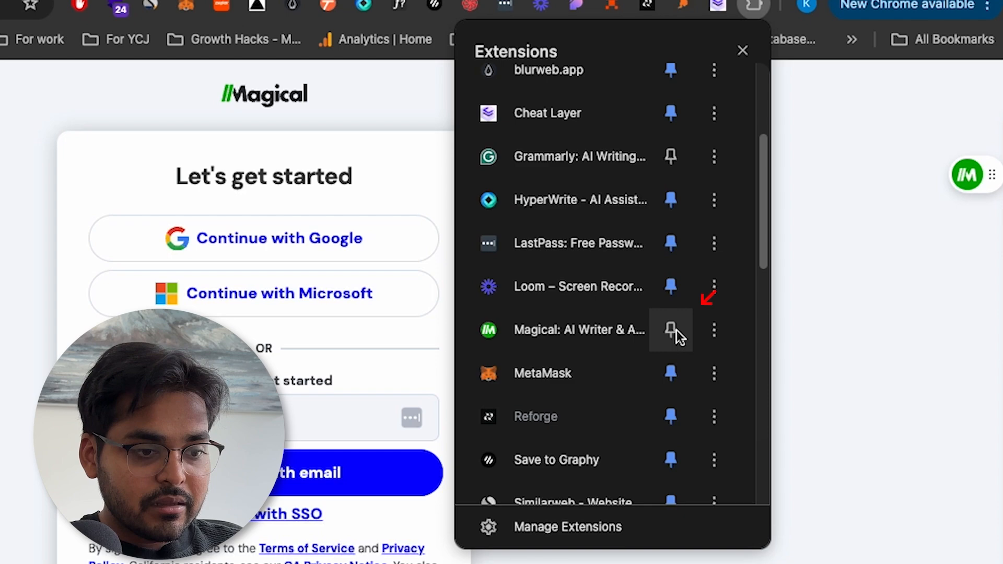
click(670, 329)
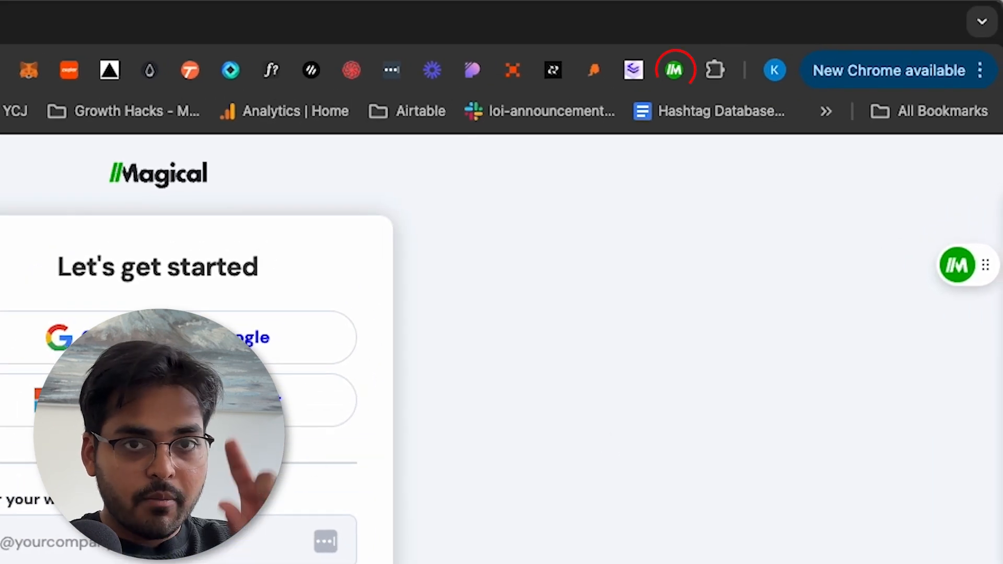
click(448, 14)
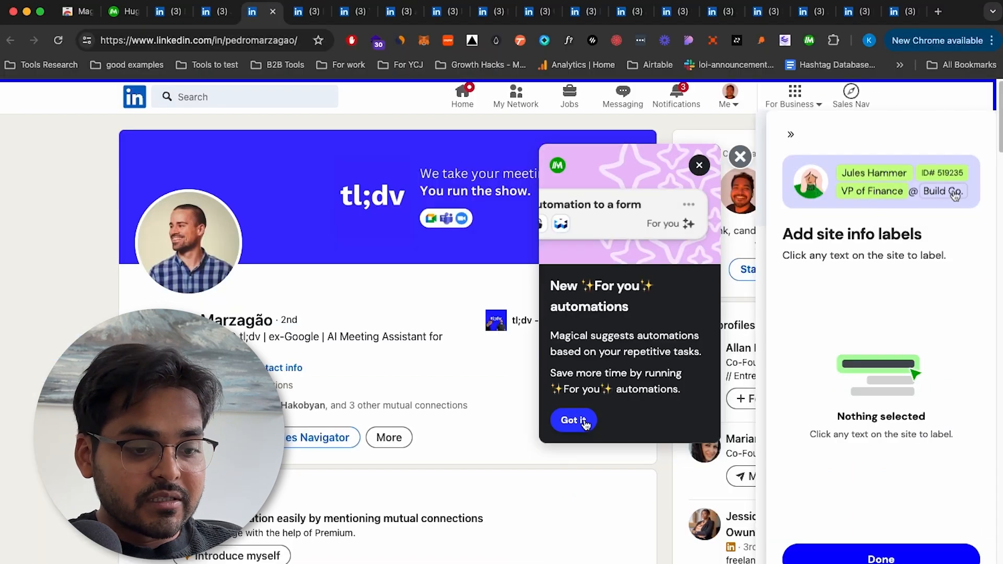
Label the profile name as First Name, save it, and add a Profile Bio label
click(573, 420)
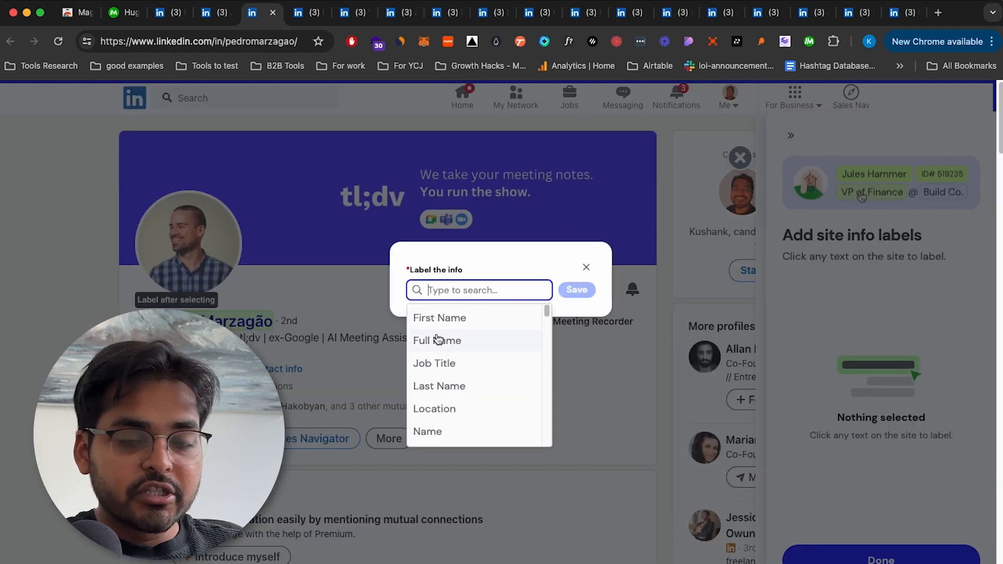
click(439, 317)
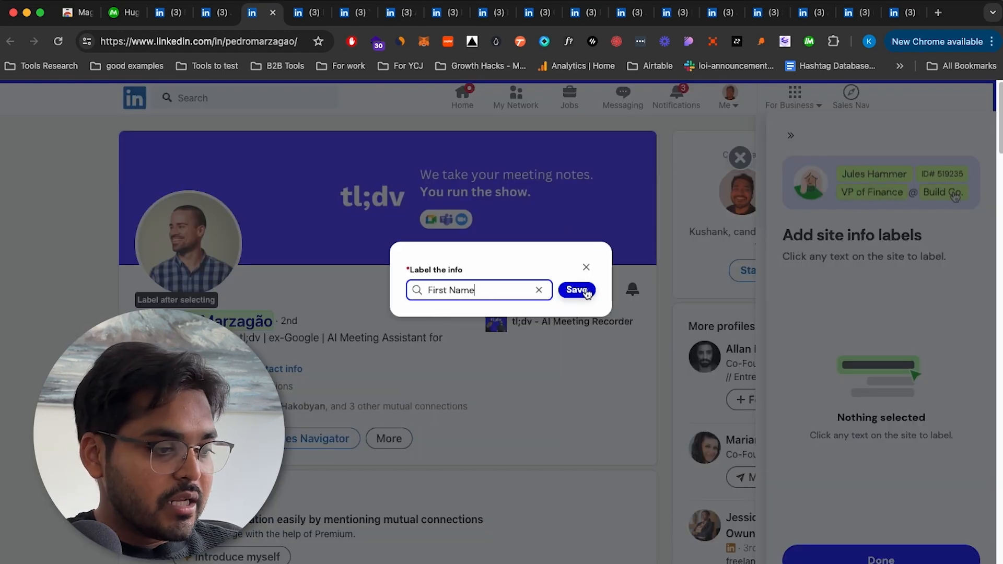
click(477, 290)
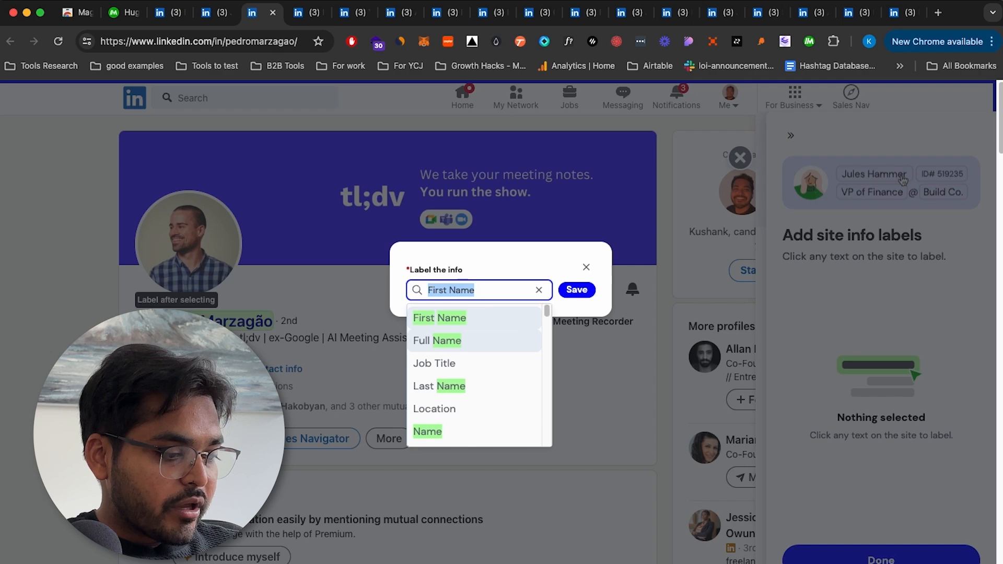
text(Profile Bio)
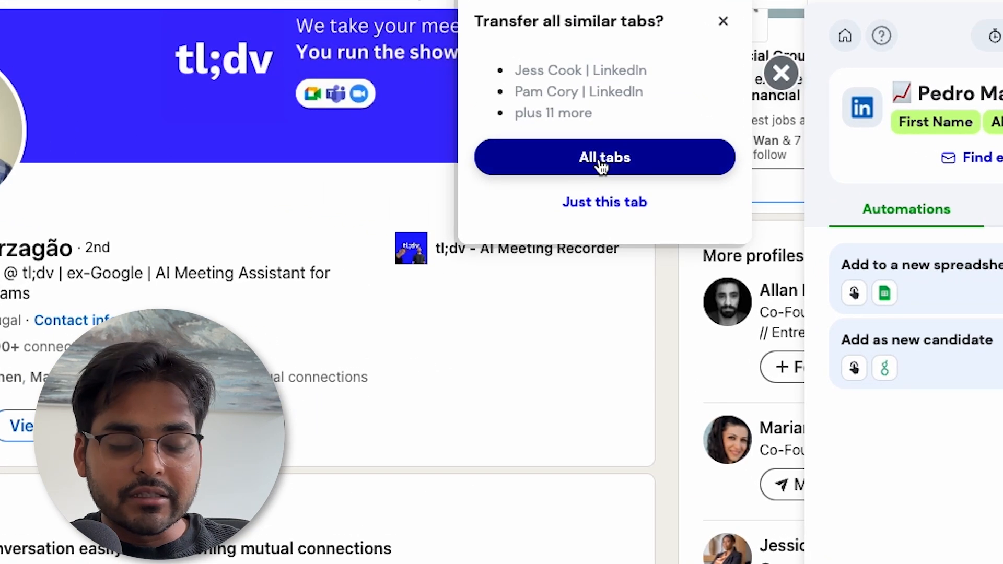
Transfer labelled data from all similar LinkedIn tabs
click(604, 157)
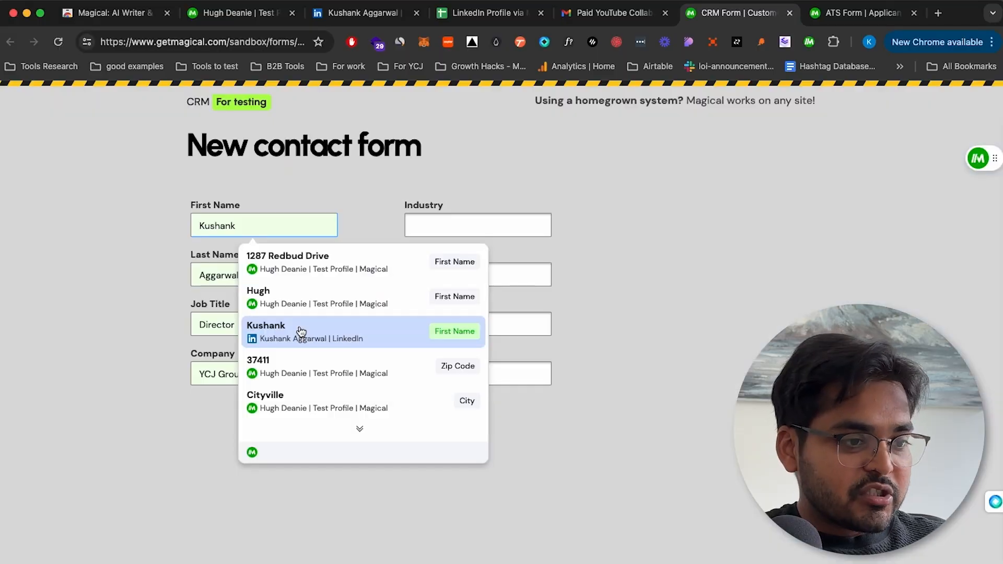
click(263, 274)
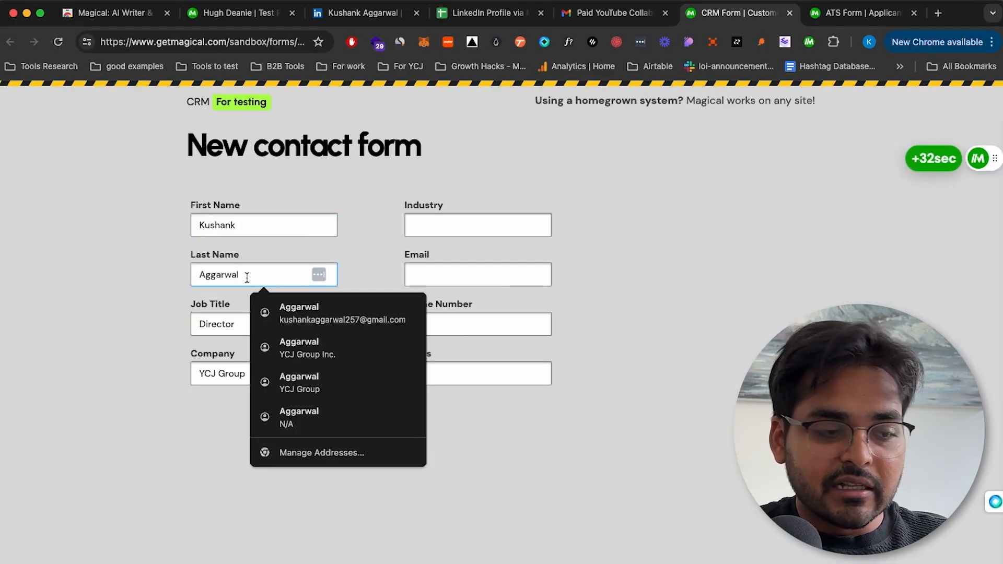
click(477, 224)
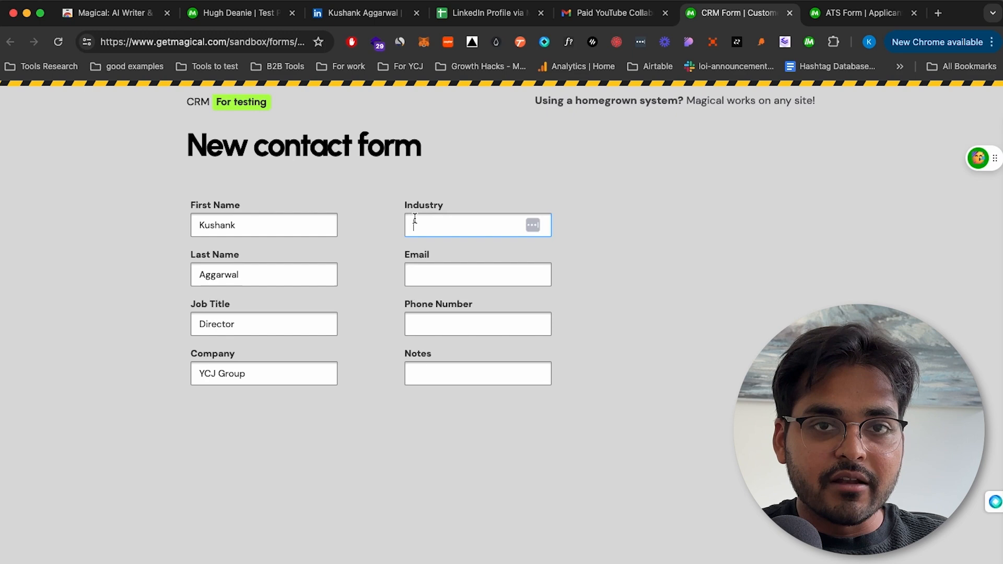
click(533, 225)
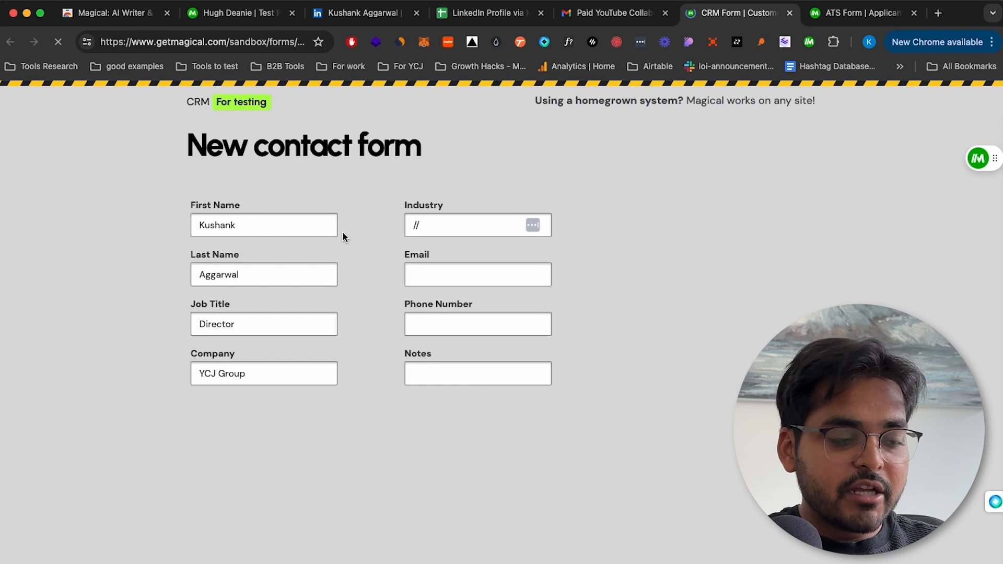
click(239, 13)
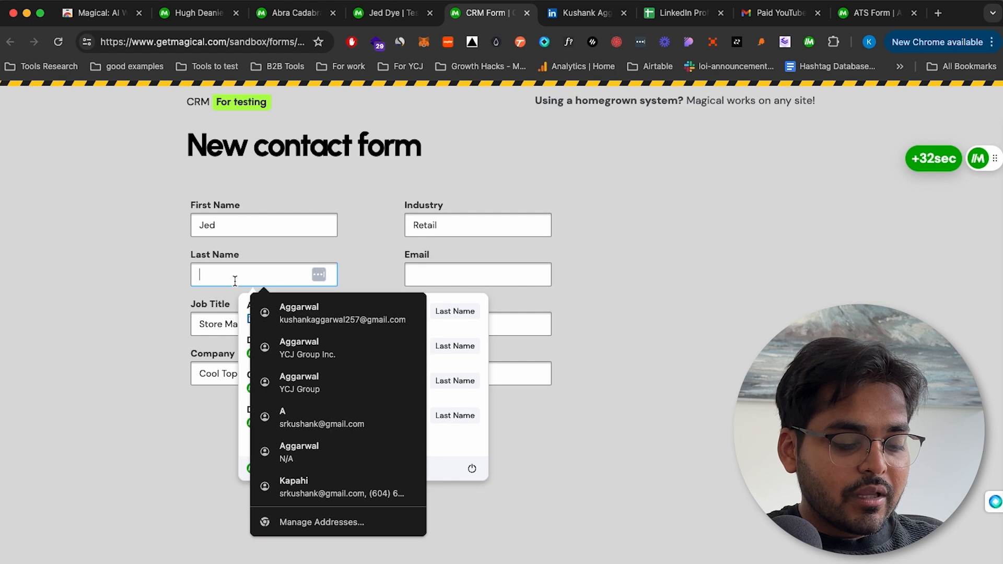
text(Dye)
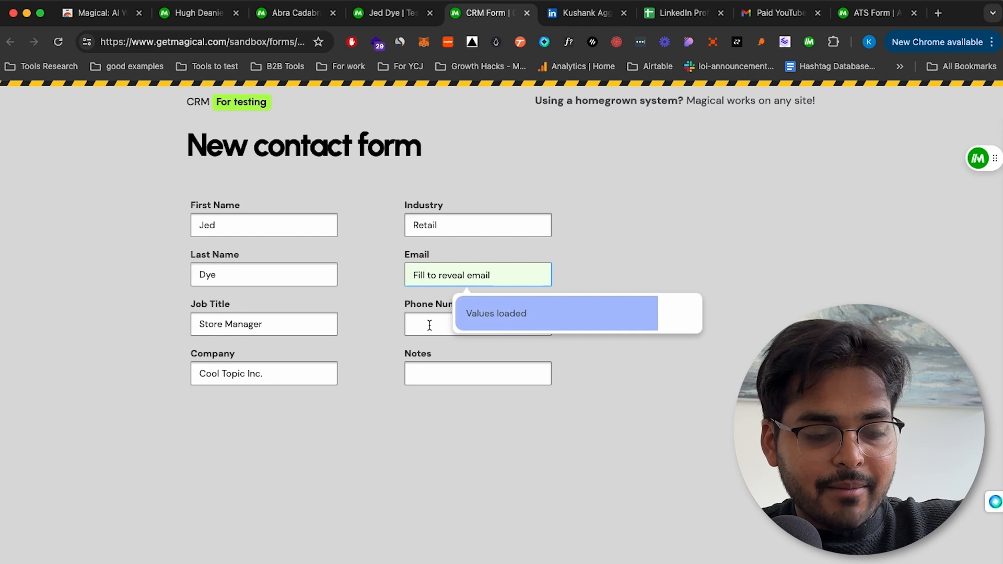
click(390, 13)
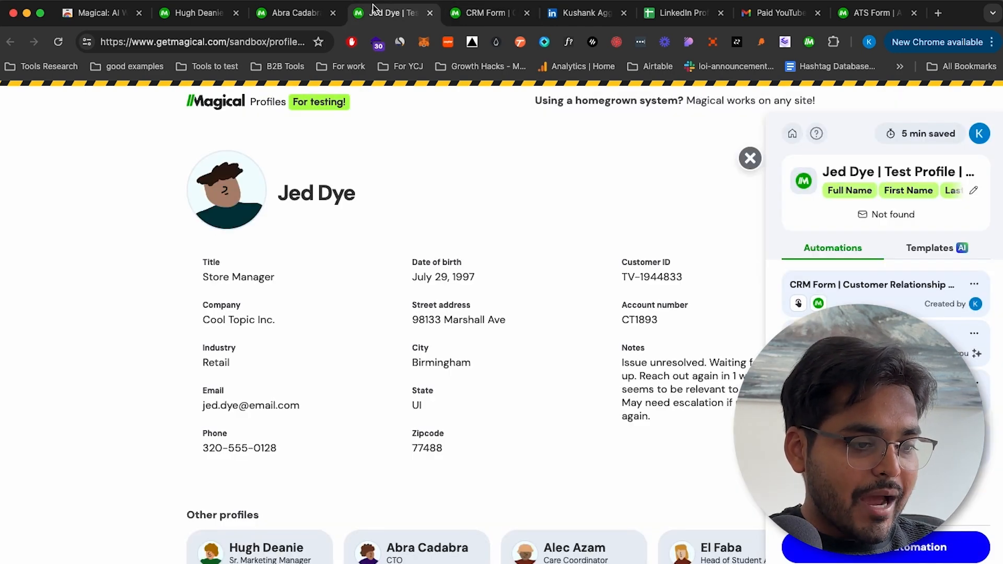
click(486, 12)
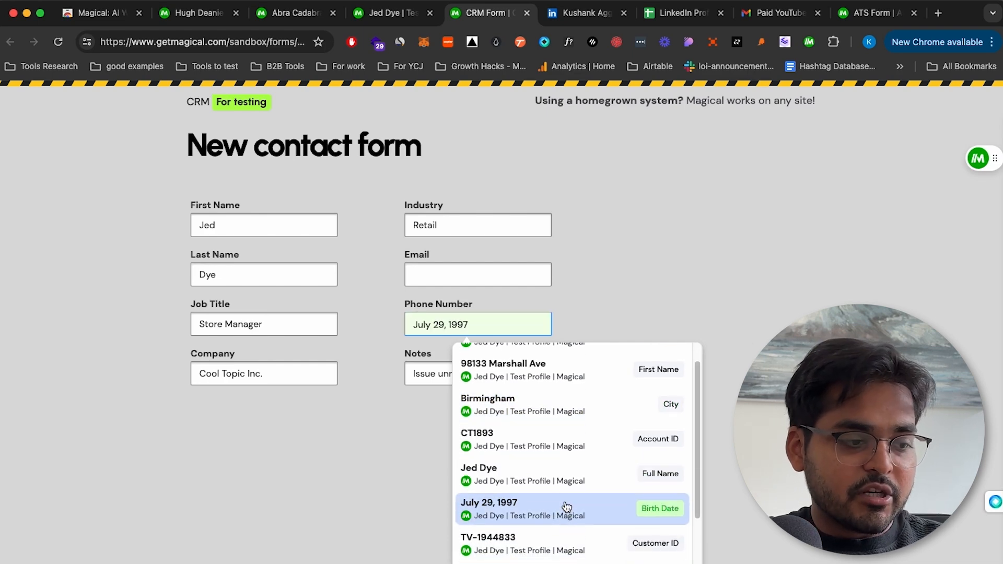
scroll(down, 3)
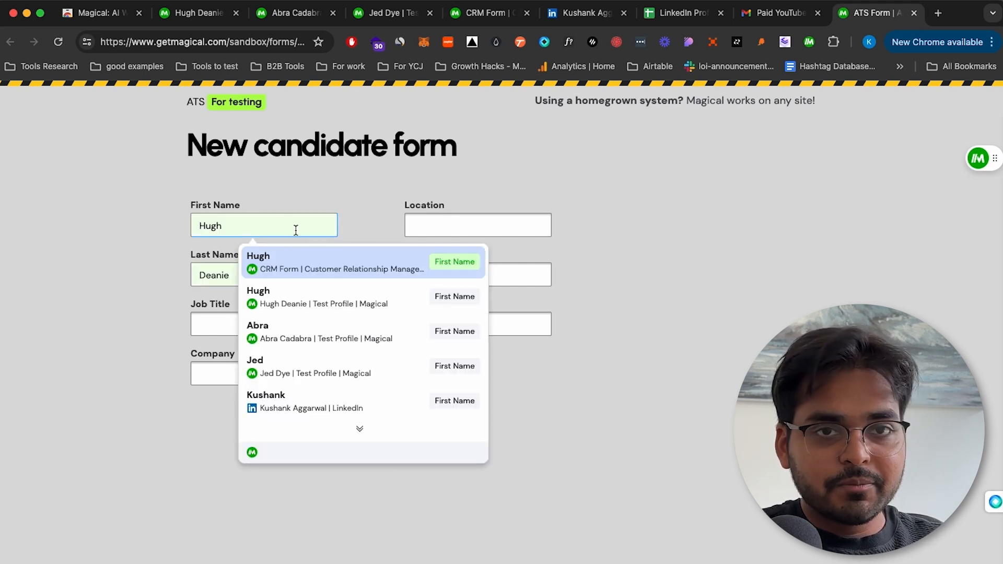
click(307, 366)
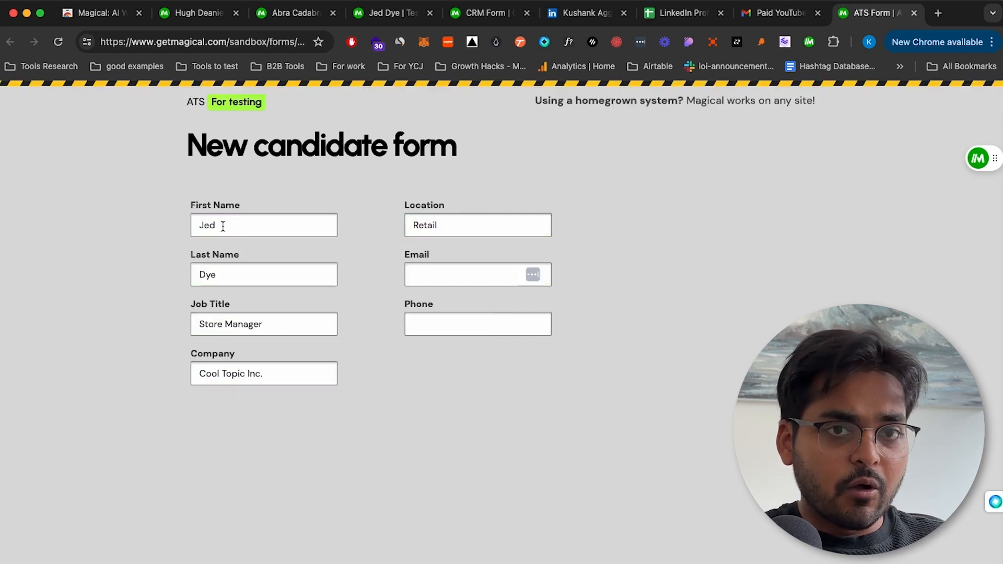
click(477, 274)
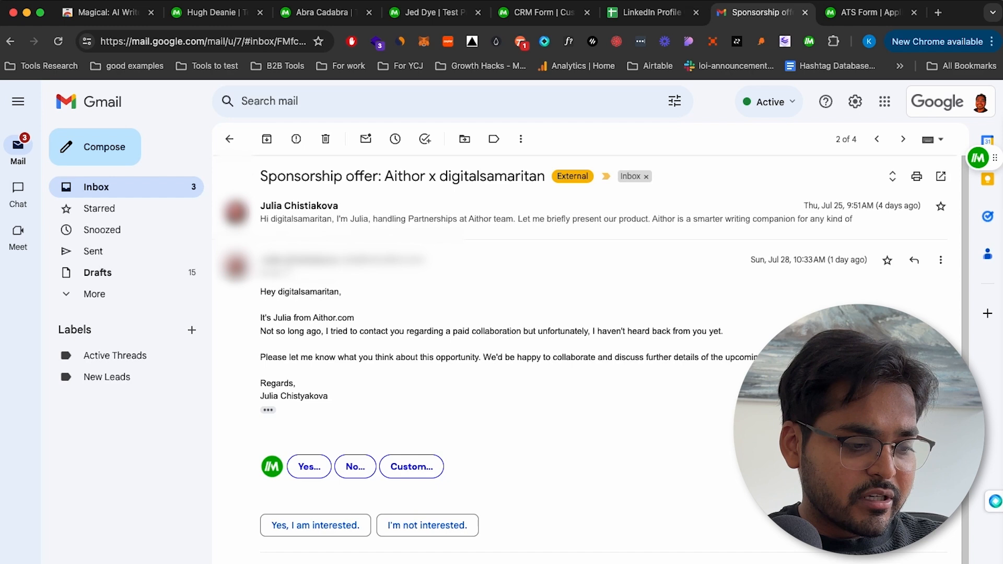
Use Magical's No... reply to draft a response declining Julia's paid collaboration offer
click(308, 466)
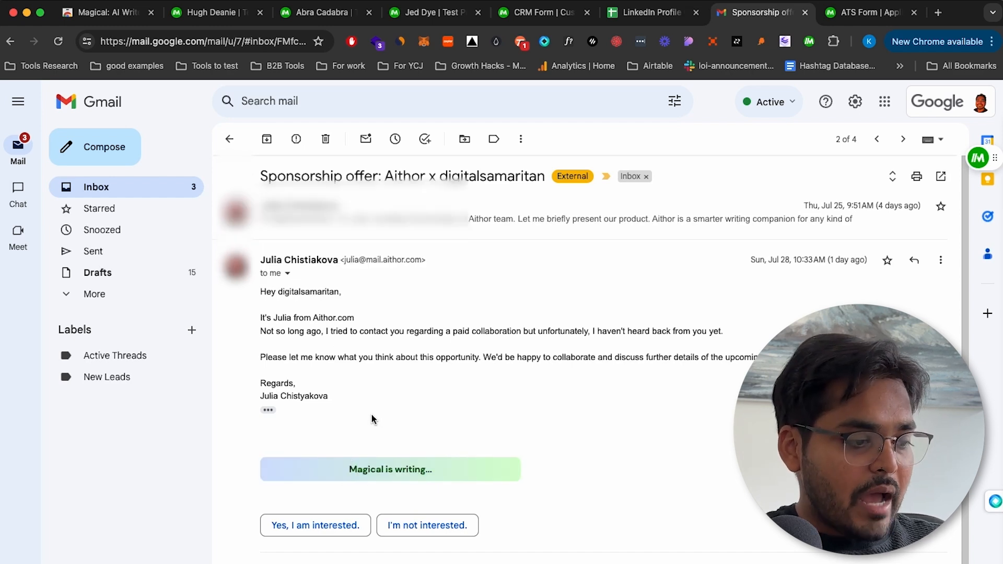
click(426, 525)
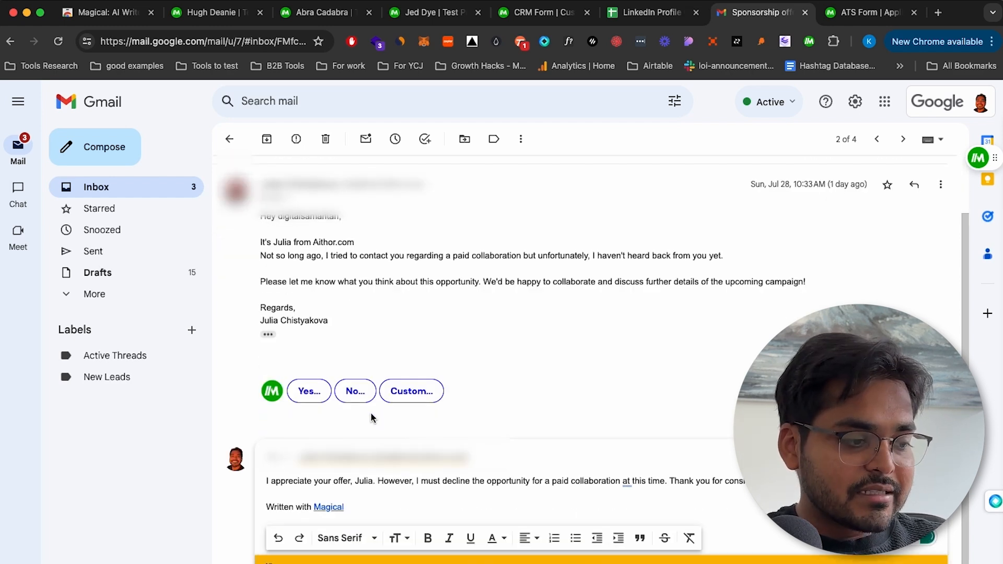